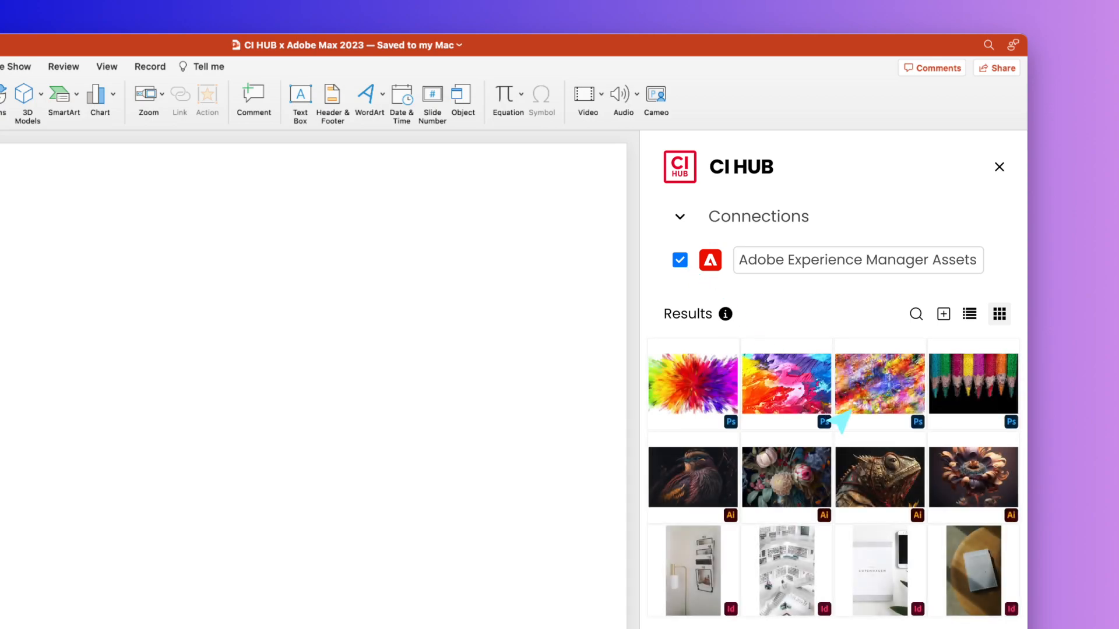
Place the Illustrator bird artwork from Adobe Experience Manager Assets onto the slide as a JPG.
double_click(878, 386)
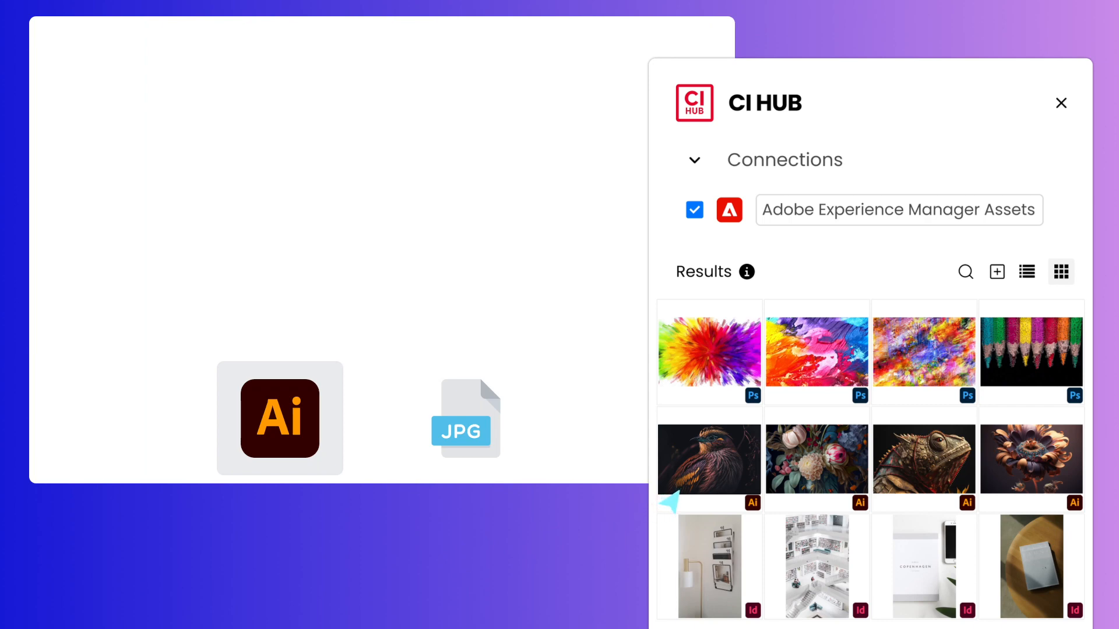
drag(710, 458, 366, 182)
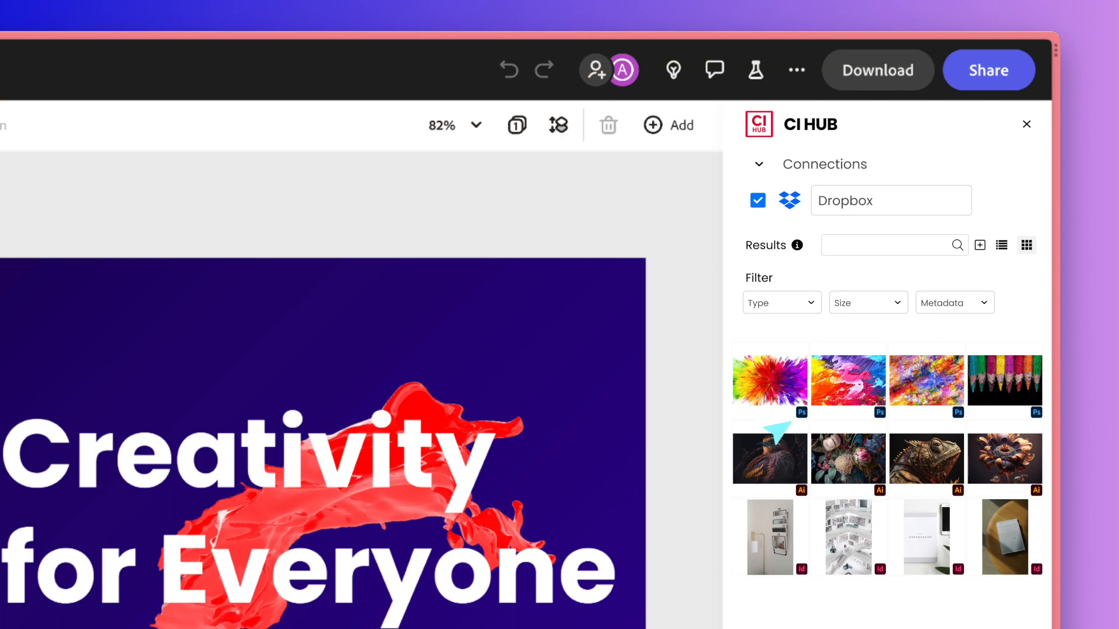
mouse_move(976, 265)
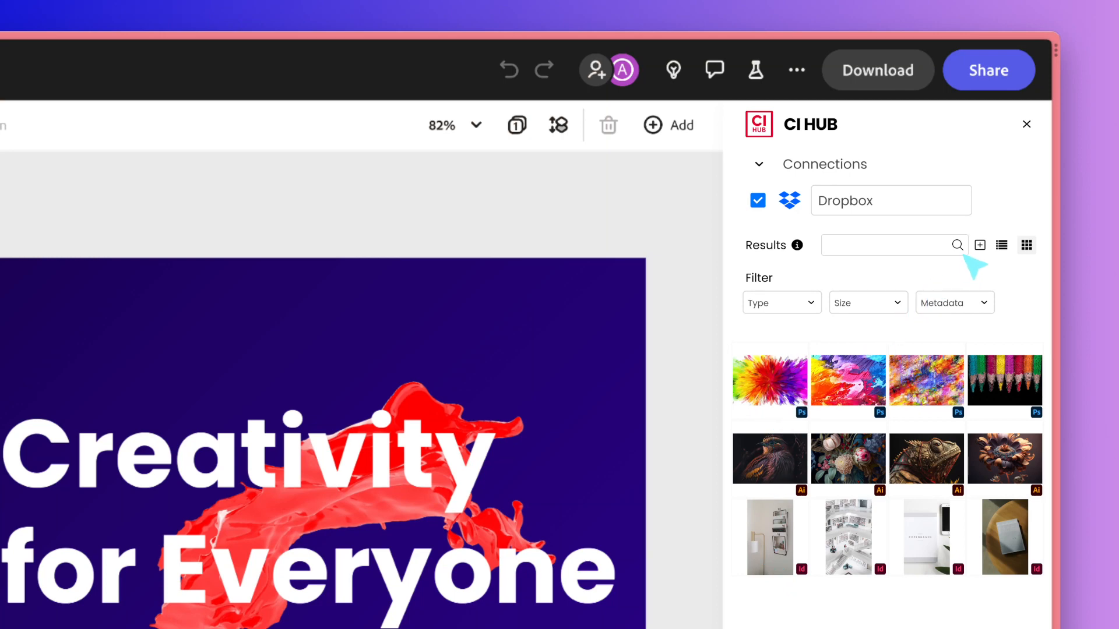
Search the Dropbox assets in the CI HUB panel for 'Sea Turtle'.
text(Sea Turtle)
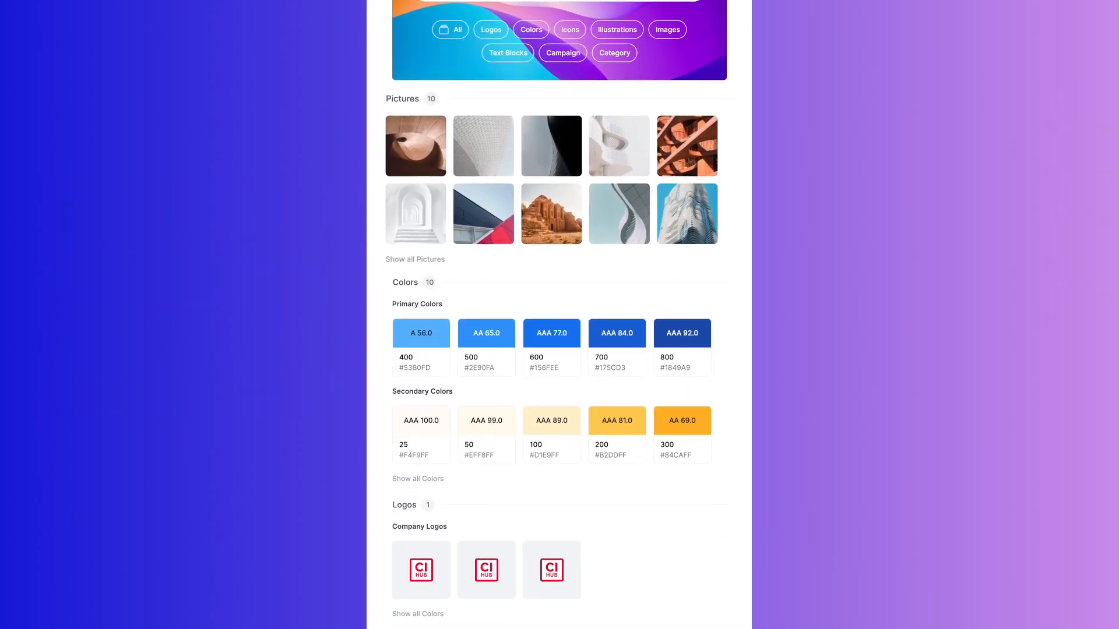
Scroll the brand portal down past Pictures, Colors and Logos to the Brand Vision text blocks.
scroll(down, 3)
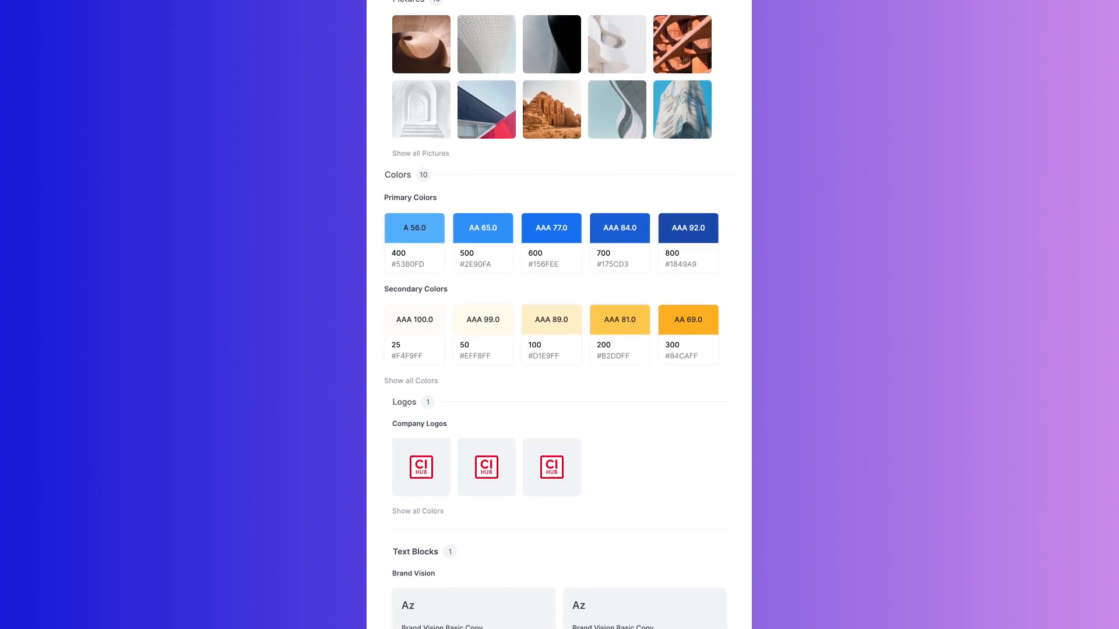
scroll(down, 3)
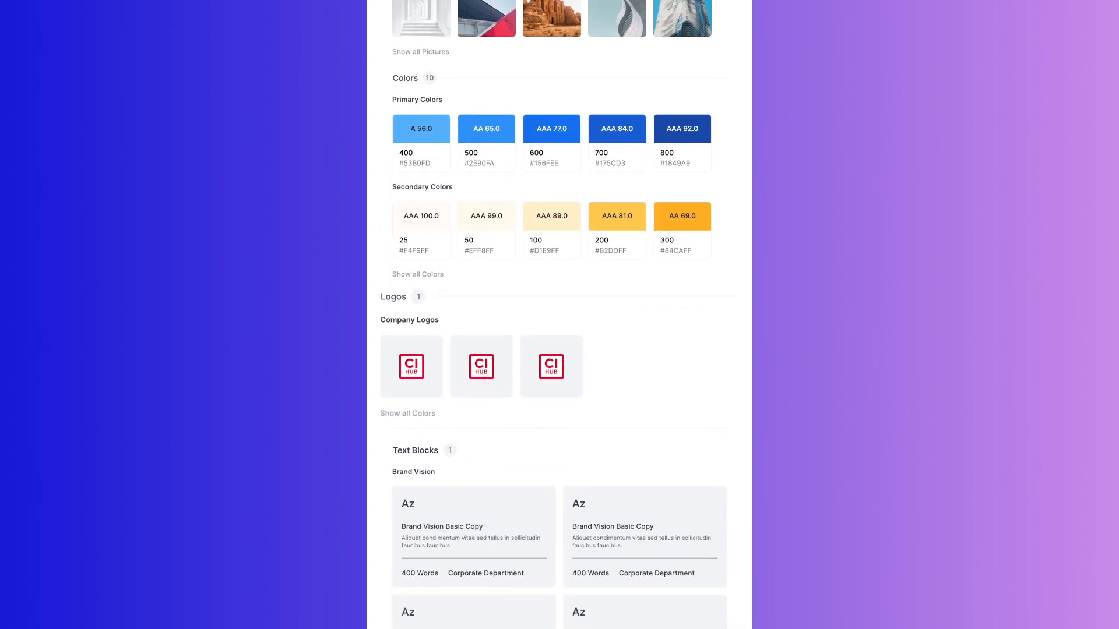
scroll(down, 3)
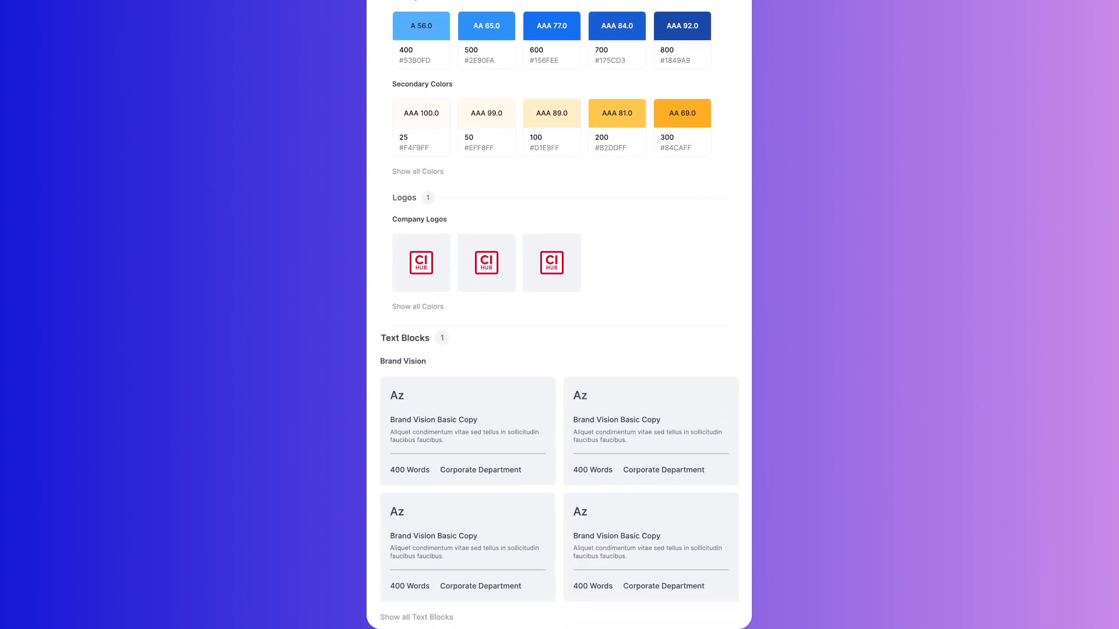